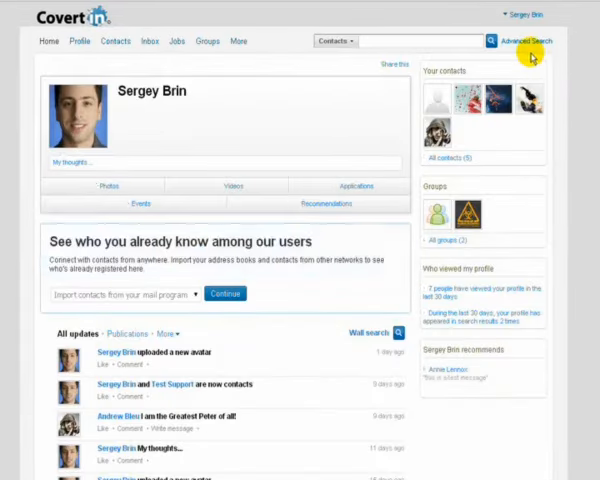
Scroll through the home page profile, updates feed and contacts map
{"action": "scroll", "scroll_direction": "down", "scroll_amount": 3}
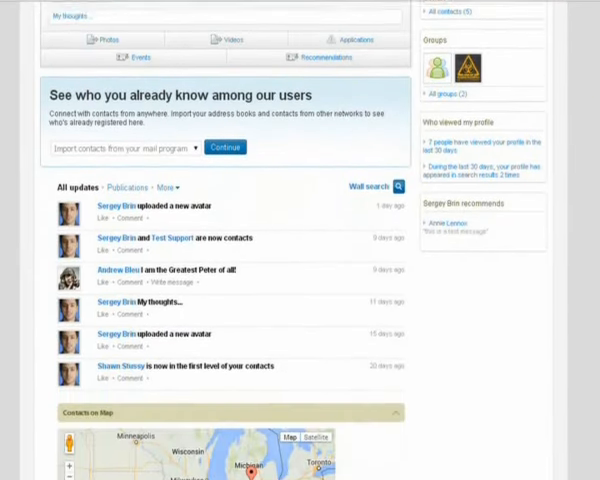
{"action": "scroll", "scroll_direction": "down", "scroll_amount": 3}
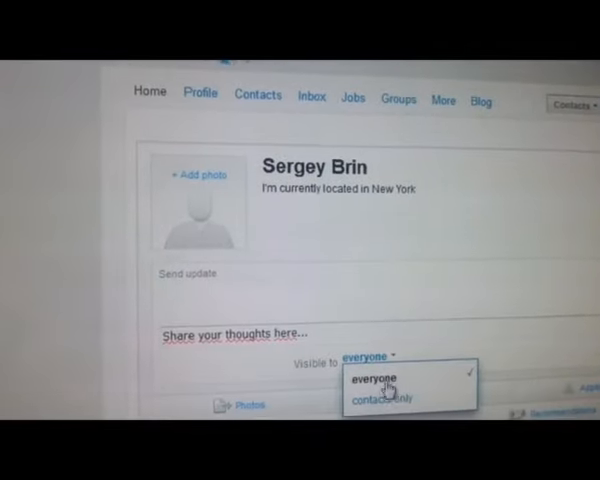
Scroll the member profile down to the Recommendations and Personal information sections
{"action": "scroll", "scroll_direction": "down", "scroll_amount": 3}
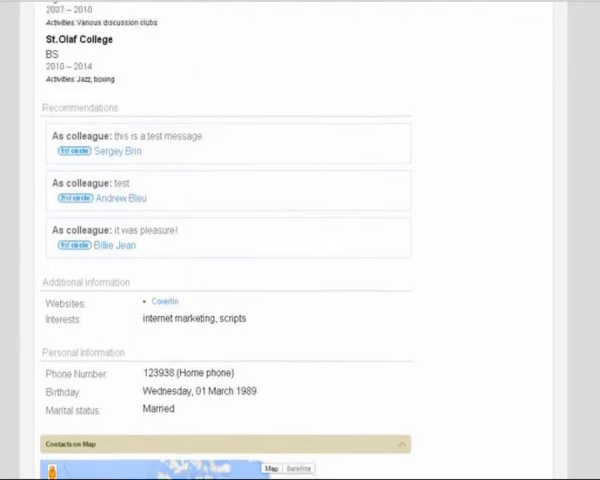
Post the covertin.com recommendation message on the wall with its link preview thumbnail
{"action": "scroll", "scroll_direction": "down", "scroll_amount": 3}
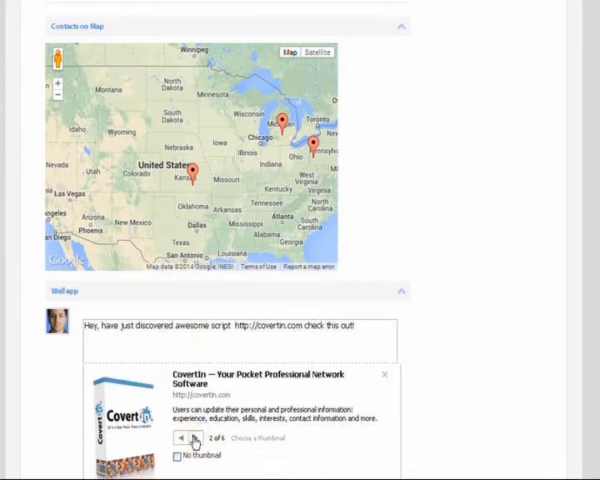
{"action": "scroll", "scroll_direction": "down", "scroll_amount": 3}
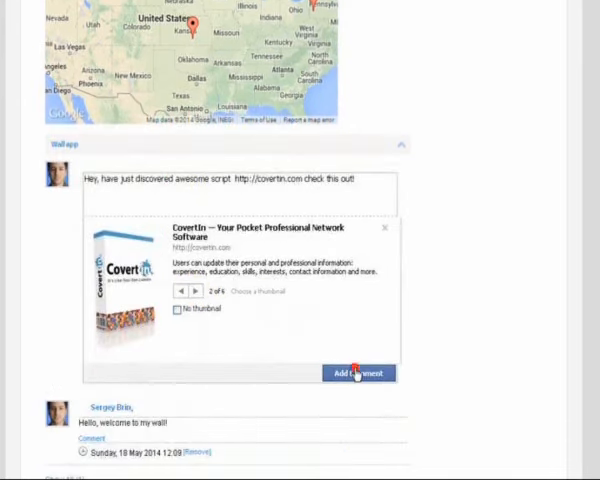
{"action": "left_click", "coordinate": [358, 373]}
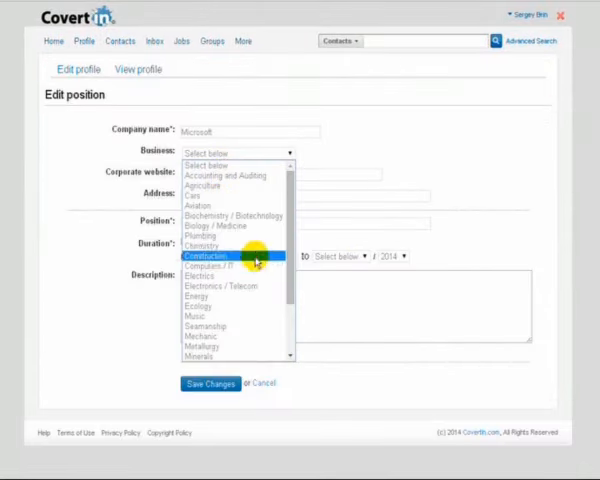
Save the Microsoft position as a current Computers / IT job, then edit Personal Information
{"action": "left_click", "coordinate": [209, 266]}
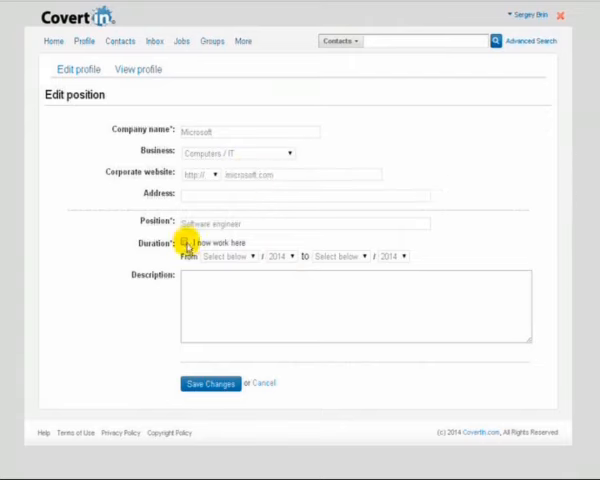
{"action": "left_click", "coordinate": [191, 242]}
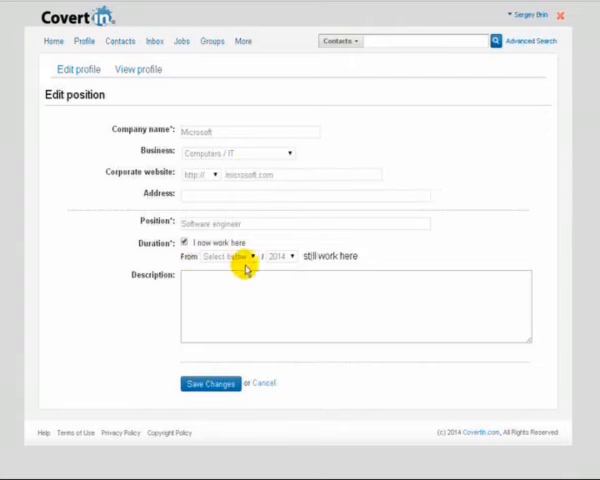
{"action": "left_click", "coordinate": [210, 383]}
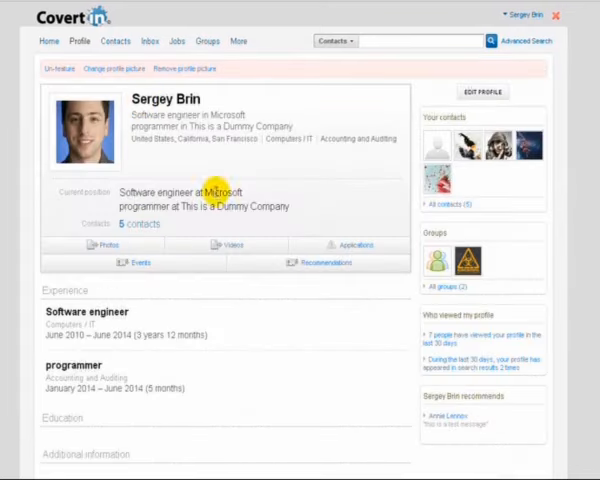
{"action": "scroll", "scroll_direction": "down", "scroll_amount": 3}
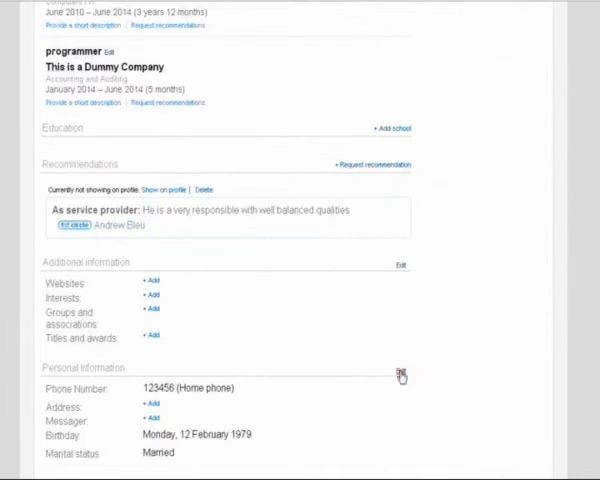
{"action": "left_click", "coordinate": [400, 373]}
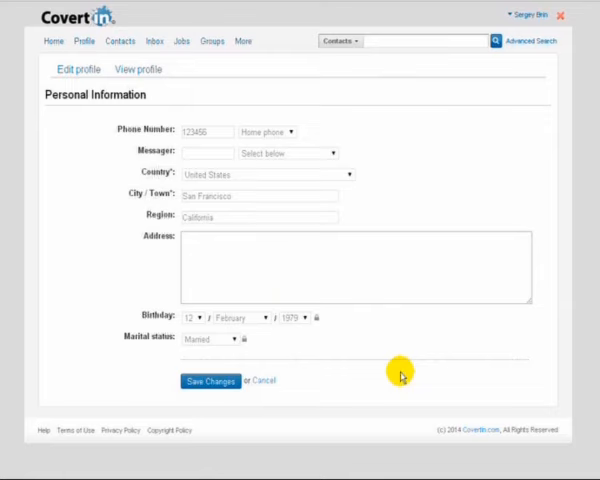
{"action": "mouse_move", "coordinate": [322, 350]}
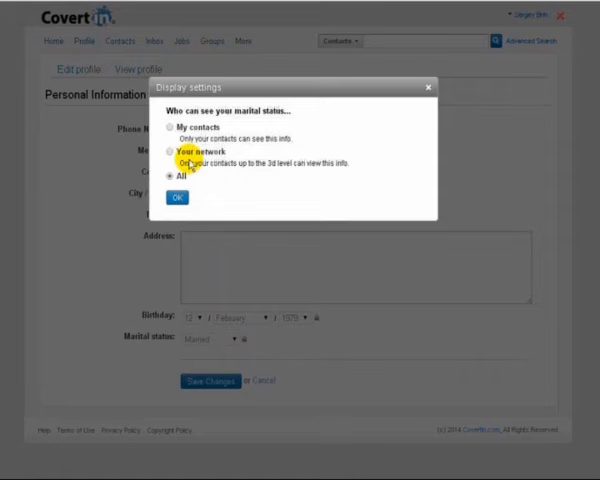
Save personal details with marital status limited to network and birthday visible to everyone
{"action": "left_click", "coordinate": [172, 153]}
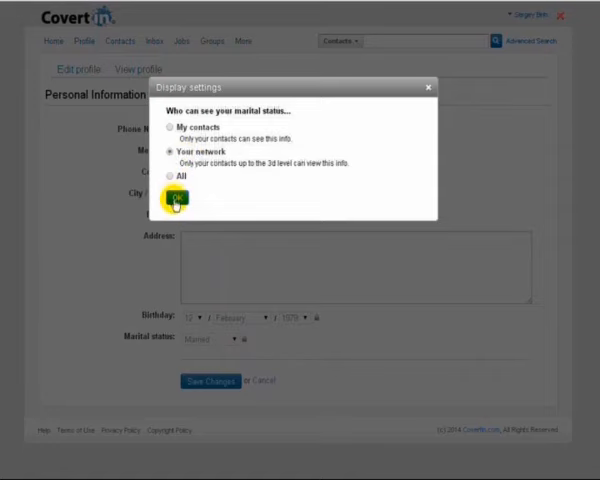
{"action": "left_click", "coordinate": [320, 320]}
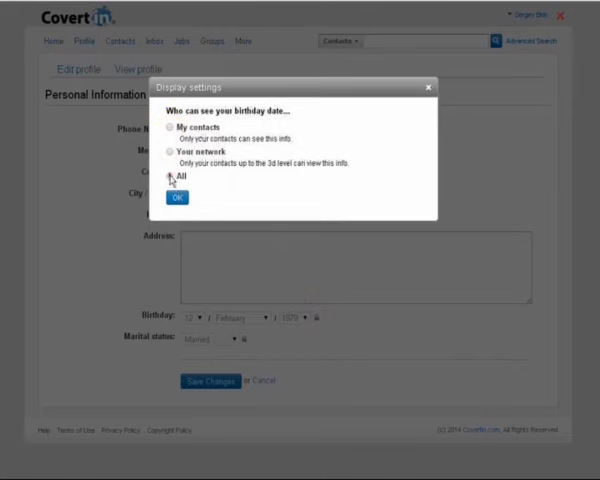
{"action": "left_click", "coordinate": [177, 197]}
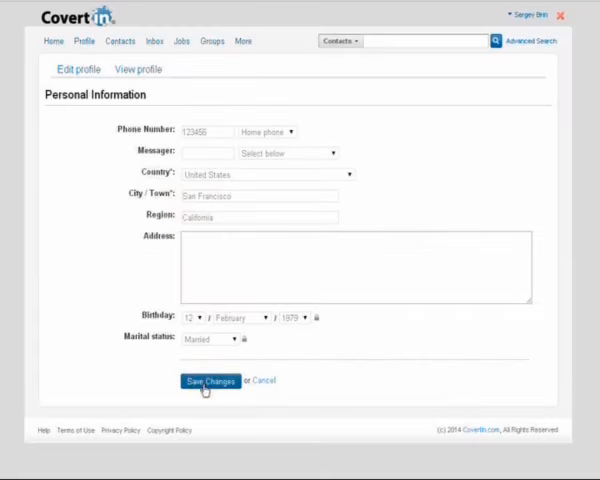
{"action": "left_click", "coordinate": [208, 381]}
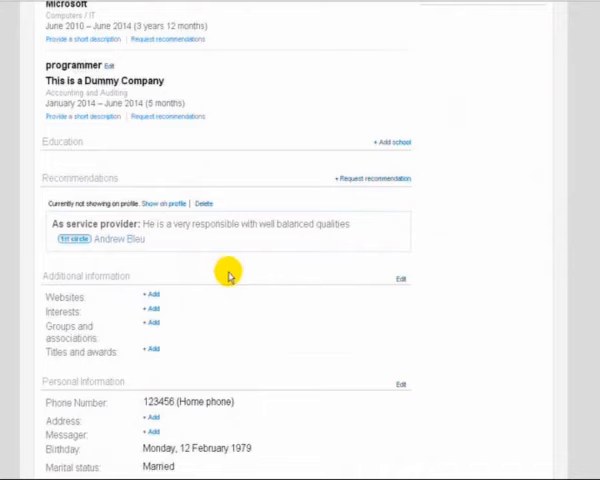
{"action": "left_click", "coordinate": [401, 278]}
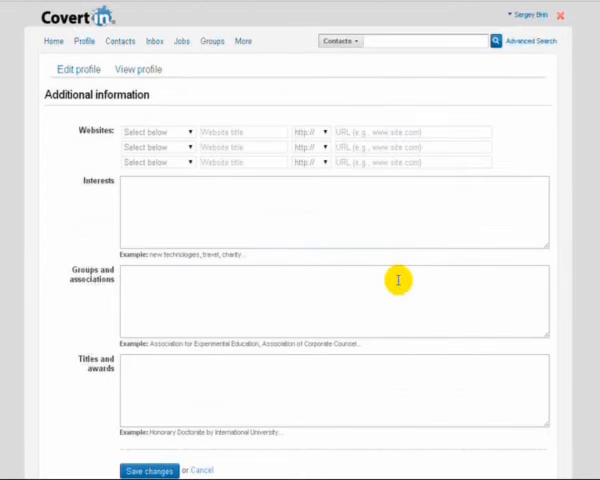
{"action": "left_click", "coordinate": [134, 32]}
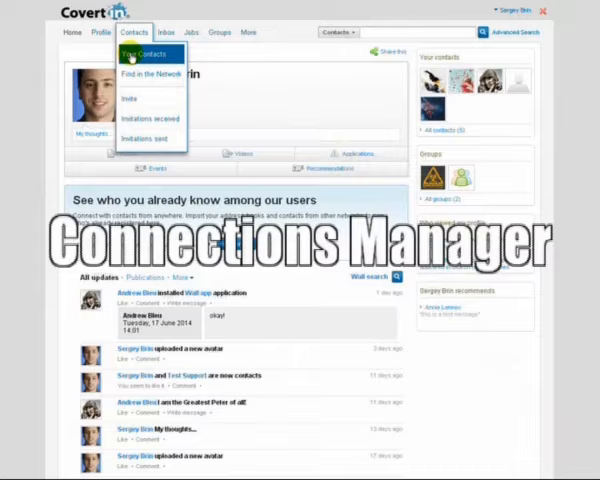
Open the connections manager and filter contacts by a tag
{"action": "left_click", "coordinate": [149, 54]}
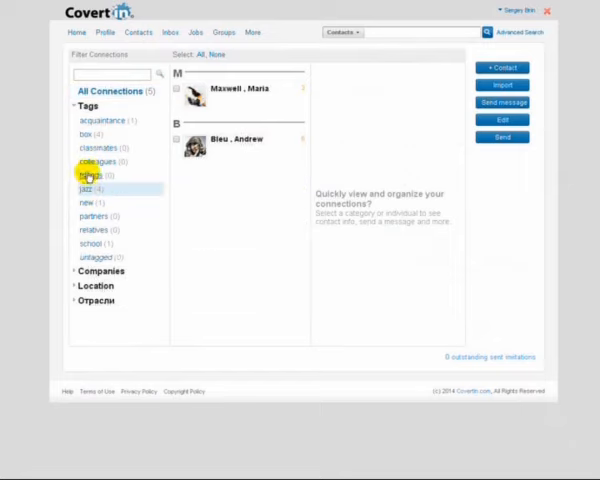
{"action": "left_click", "coordinate": [97, 120]}
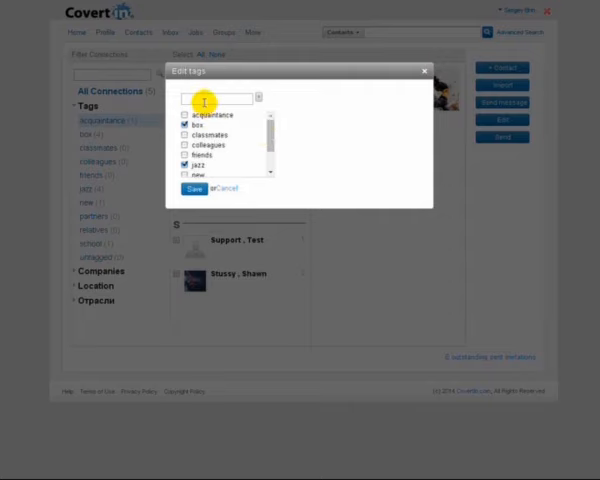
Add a 'manager' Other Info entry to Annie Lennox's contact details and save
{"action": "scroll", "scroll_direction": "down", "scroll_amount": 3}
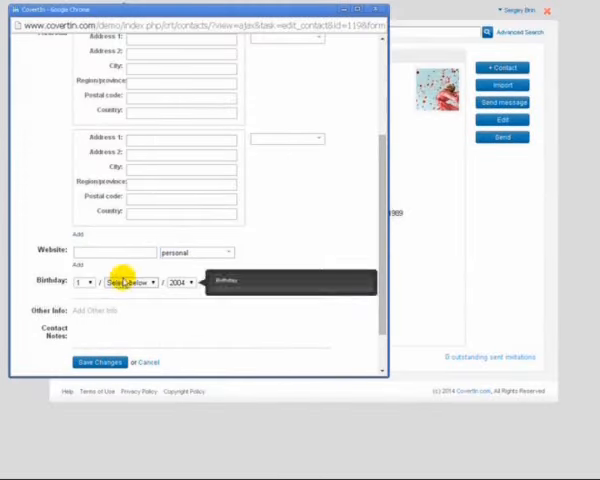
{"action": "left_click", "coordinate": [120, 258]}
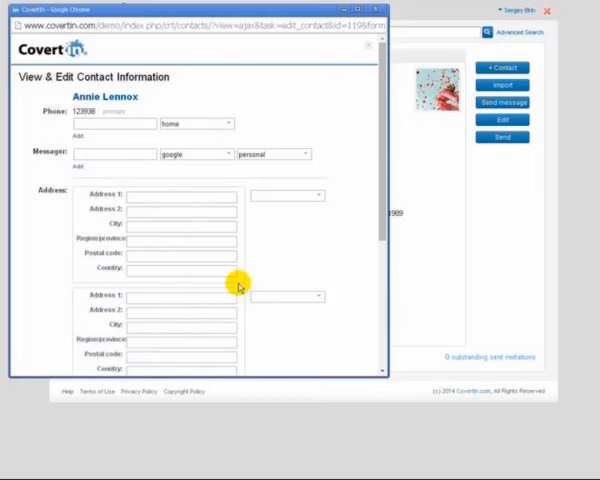
{"action": "scroll", "scroll_direction": "down", "scroll_amount": 3}
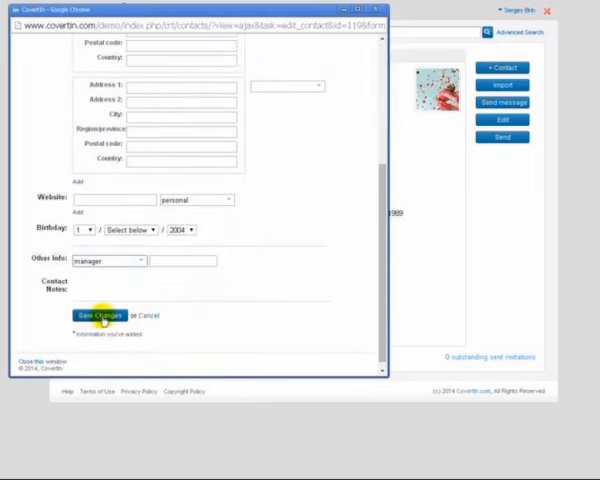
{"action": "left_click", "coordinate": [101, 315]}
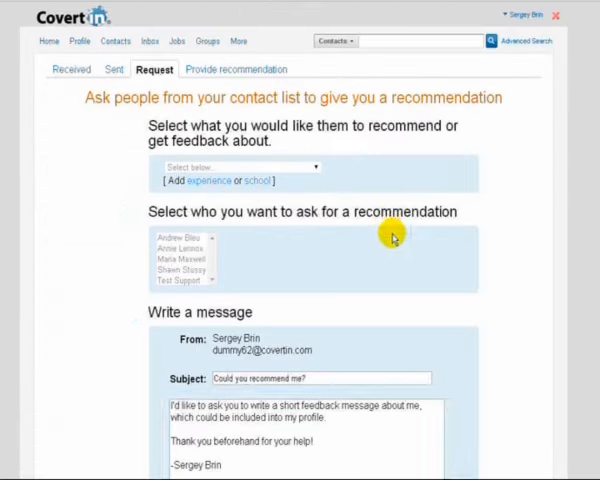
Review the Request recommendation form, then view received recommendations for both positions
{"action": "scroll", "scroll_direction": "down", "scroll_amount": 3}
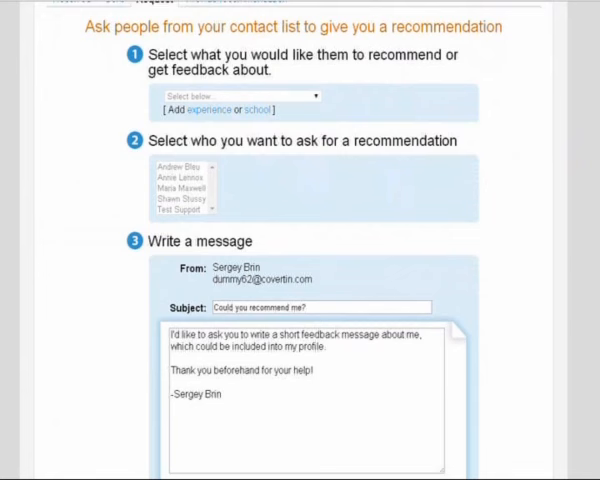
{"action": "left_click", "coordinate": [175, 187]}
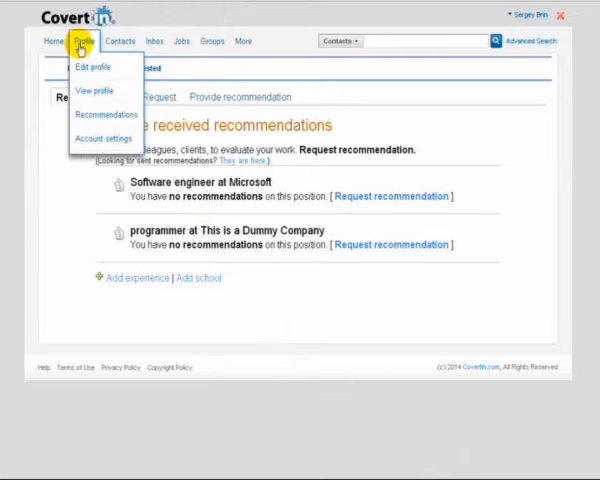
Update the profile picture thumbnail from the cropped avatar in Edit profile
{"action": "left_click", "coordinate": [92, 67]}
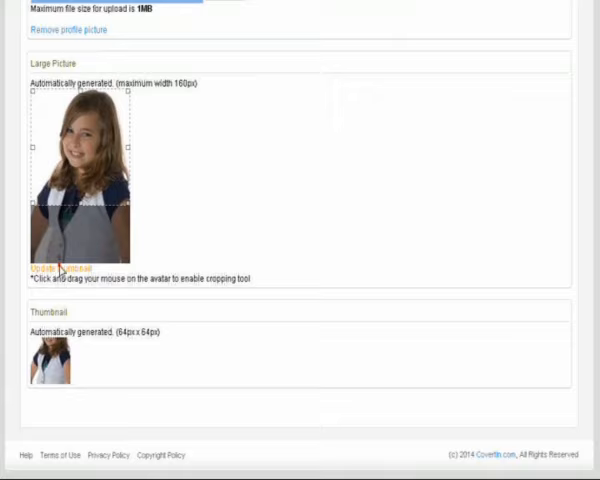
{"action": "left_click", "coordinate": [58, 267]}
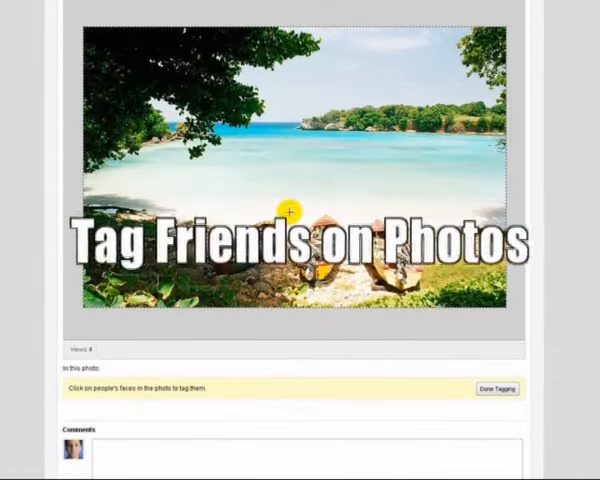
Tag a contact on an area of the beach photo, then browse the videos listing
{"action": "left_click", "coordinate": [287, 212]}
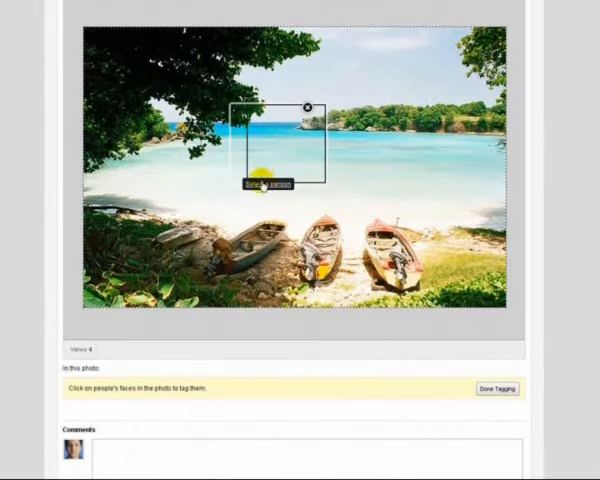
{"action": "left_click", "coordinate": [278, 185]}
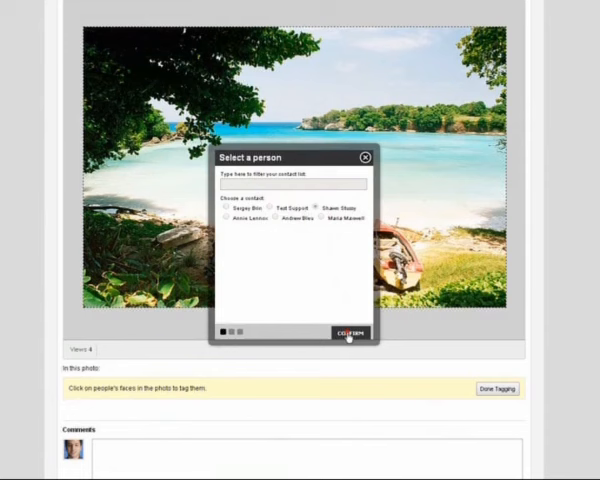
{"action": "left_click", "coordinate": [348, 333]}
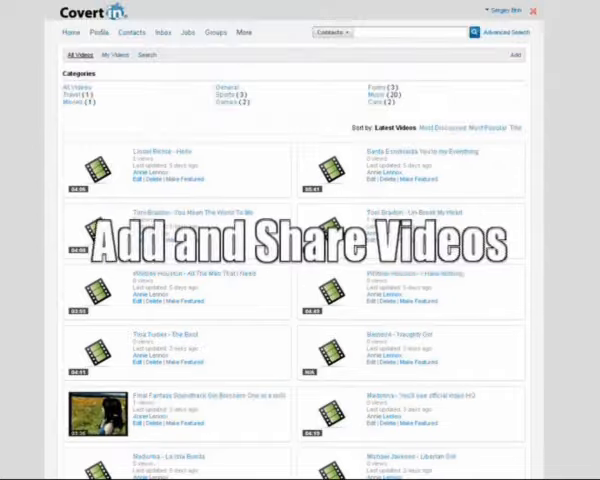
{"action": "scroll", "scroll_direction": "down", "scroll_amount": 3}
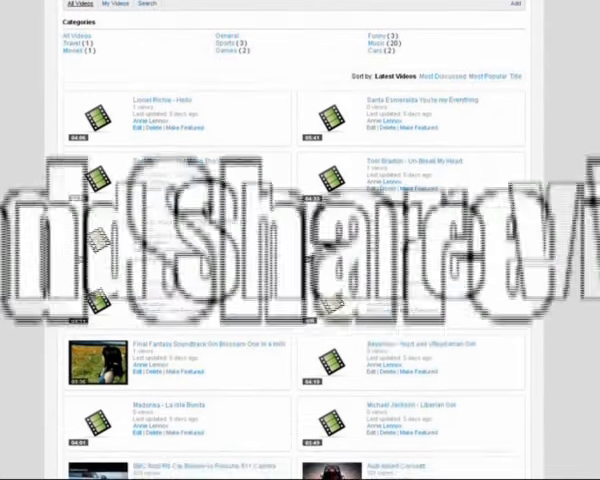
{"action": "scroll", "scroll_direction": "down", "scroll_amount": 3}
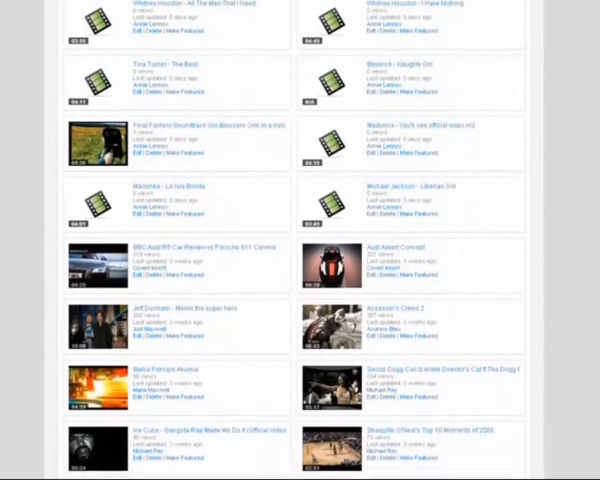